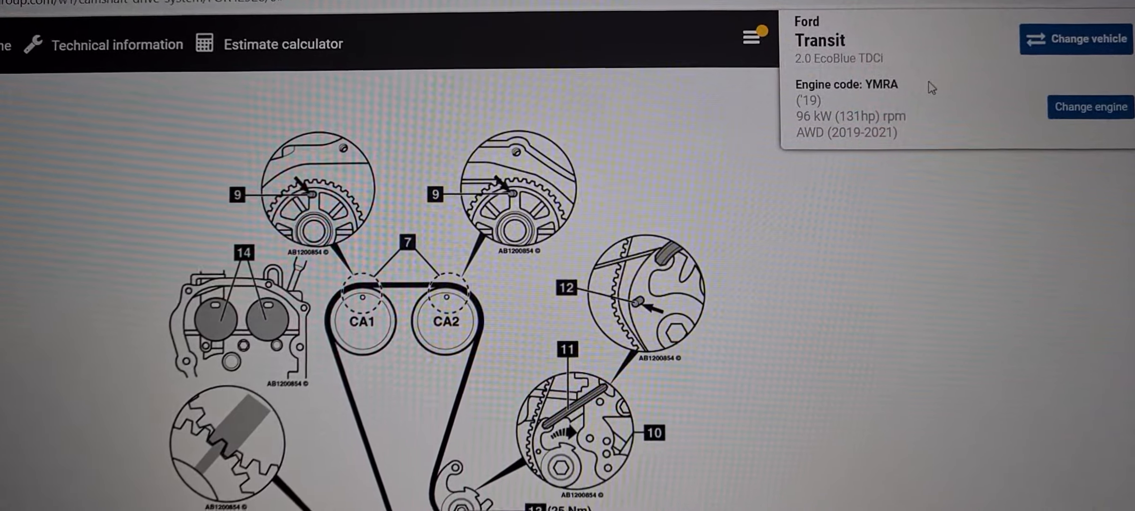
Step: Scroll the Timing belt panel past the Important note and Replacement intervals to Auxiliary drive belt routing
scroll("down", 3)
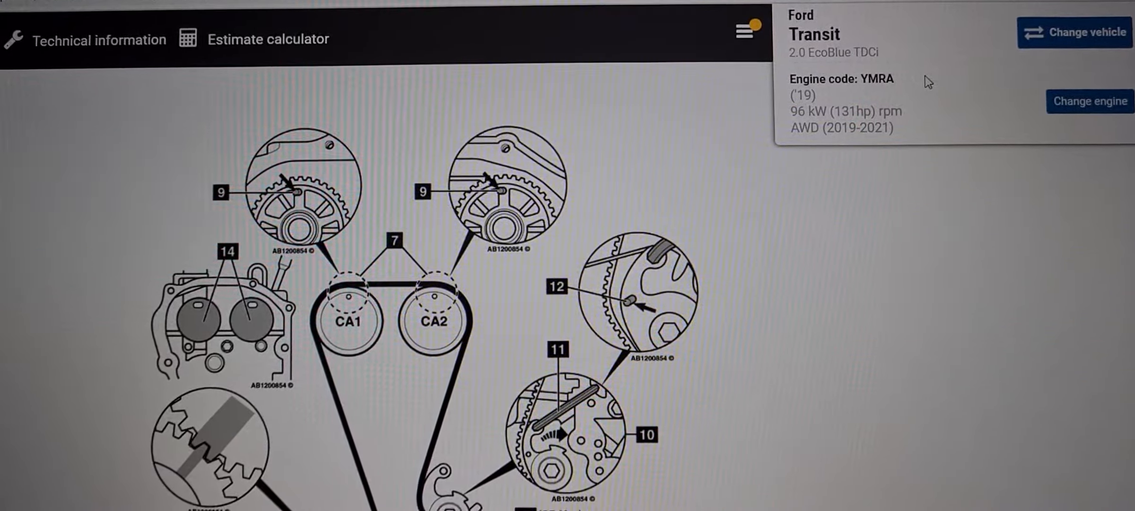
scroll("down", 3)
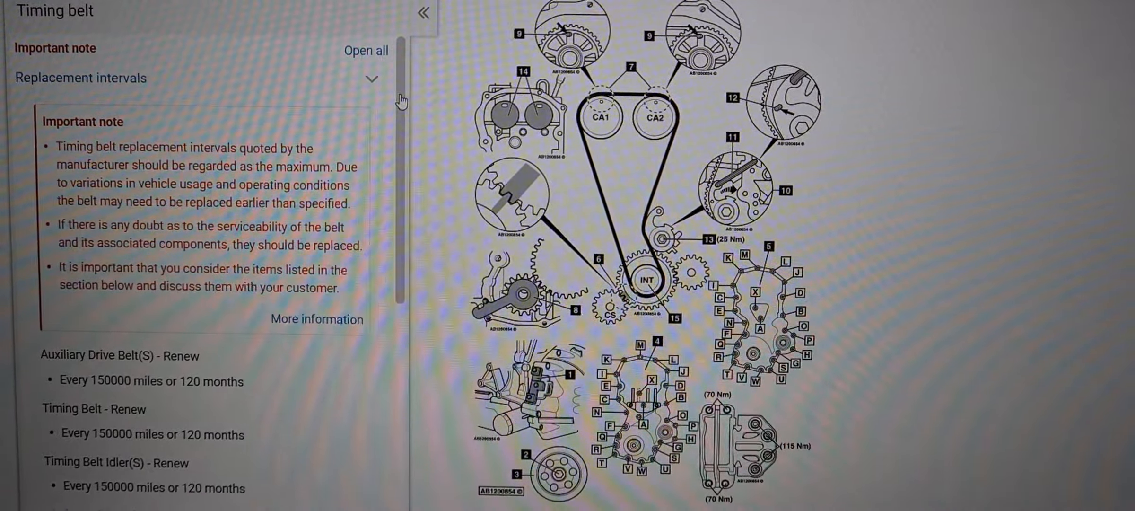
scroll("down", 3)
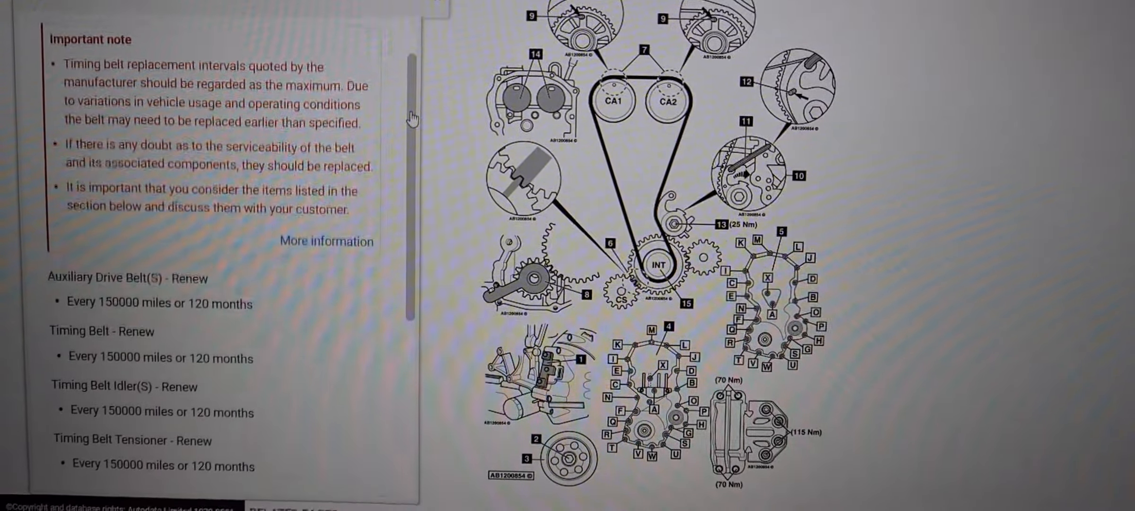
scroll("down", 3)
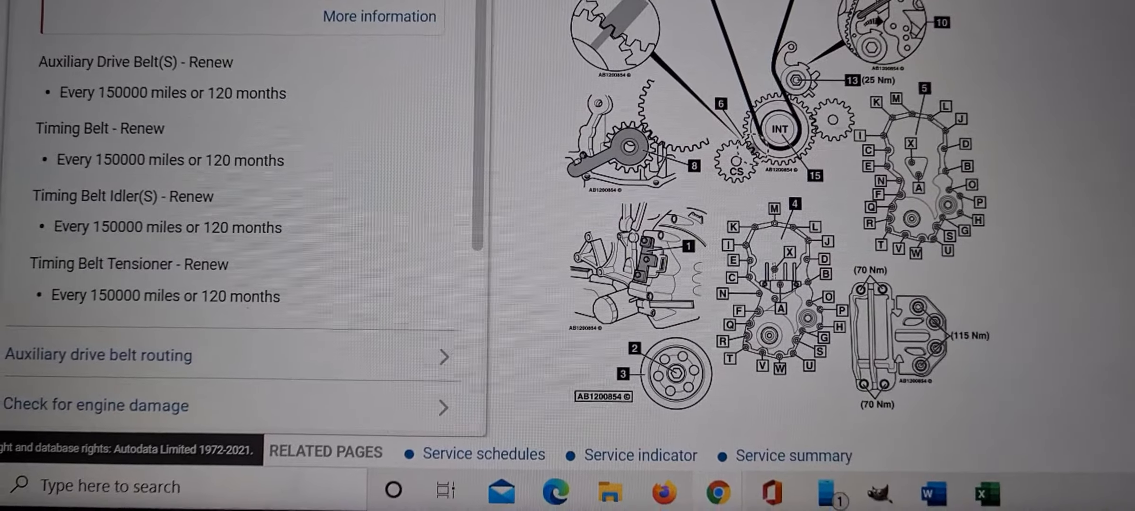
scroll("down", 3)
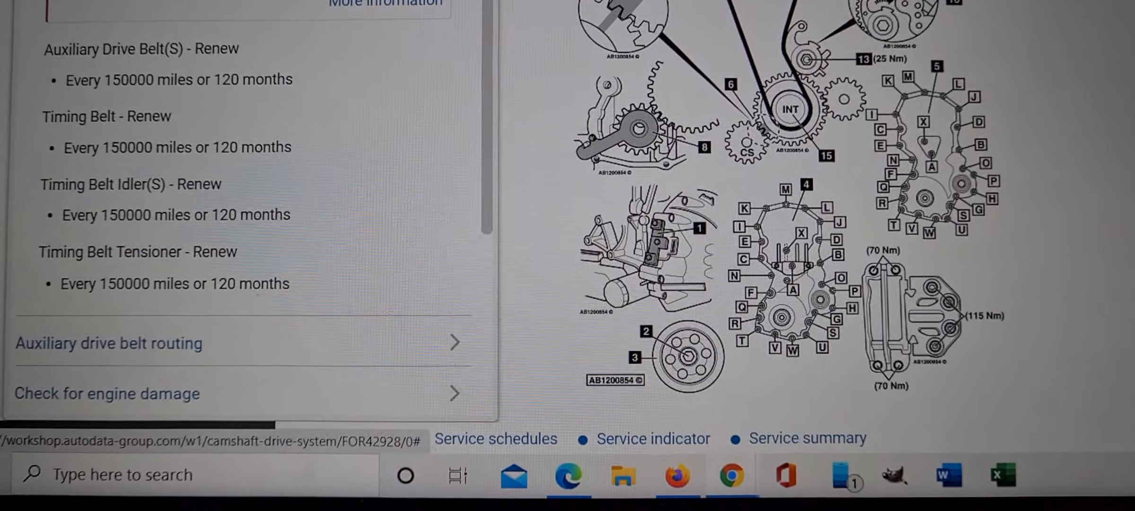
scroll("up", 3)
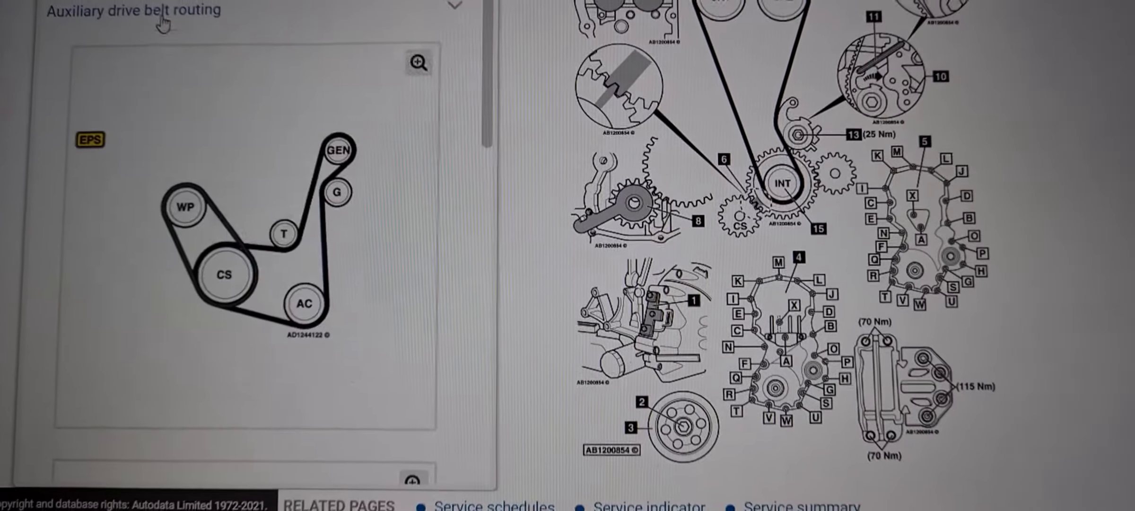
Step: Enlarge the auxiliary drive belt routing diagram, then continue down to the special tools and precautions sections
left_click(417, 61)
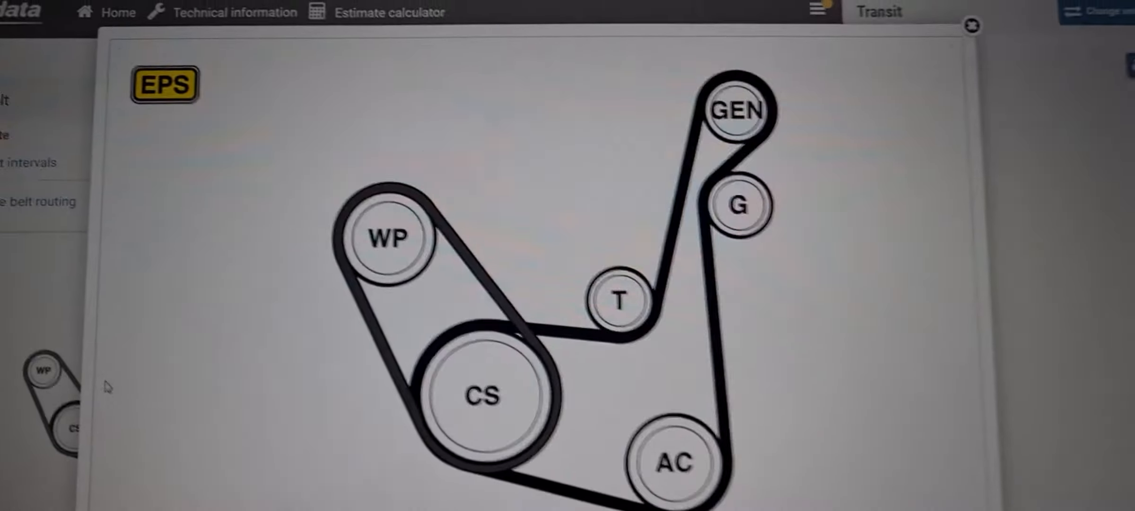
scroll("down", 3)
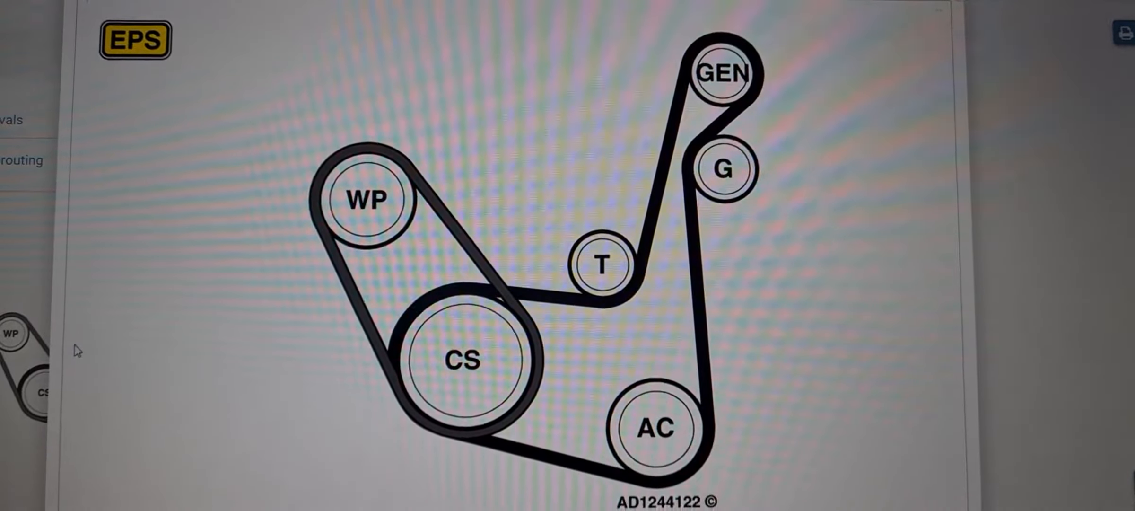
scroll("down", 3)
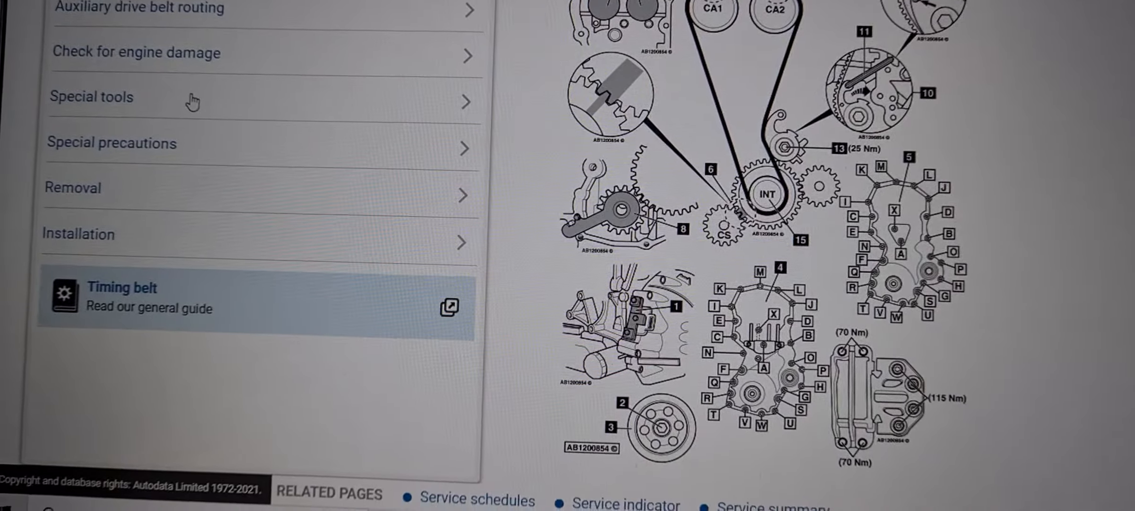
left_click(91, 97)
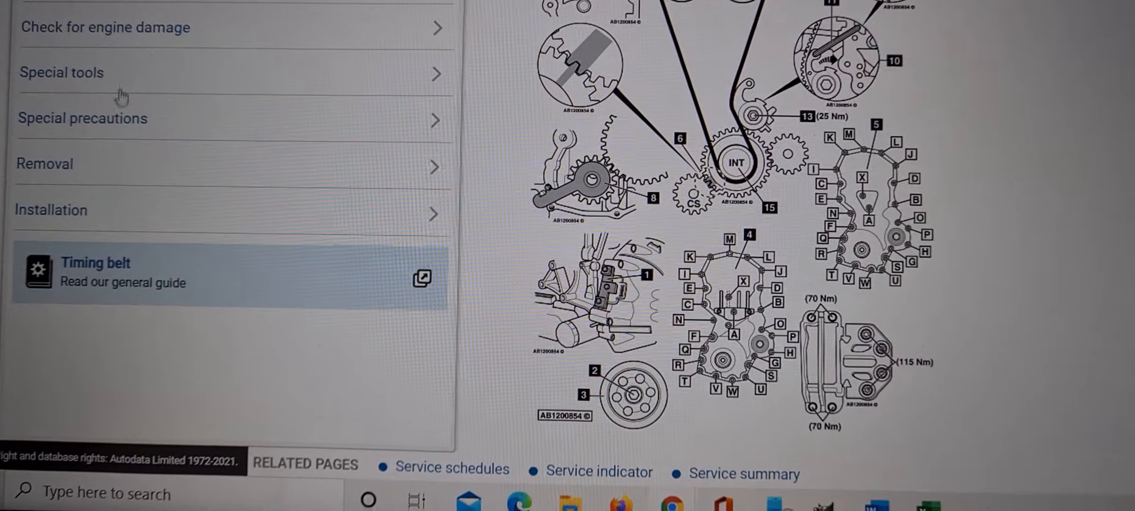
left_click(83, 118)
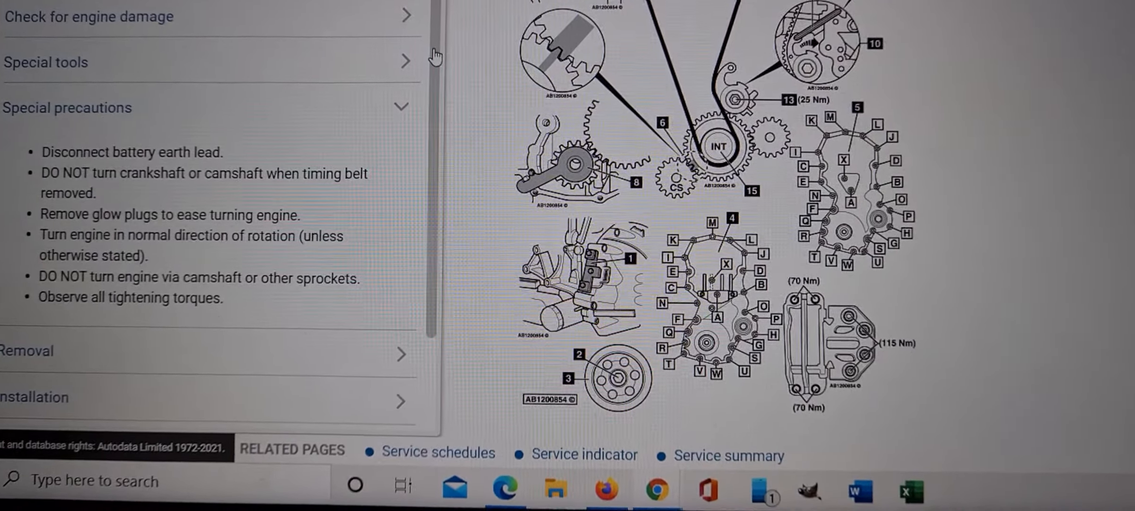
scroll("down", 3)
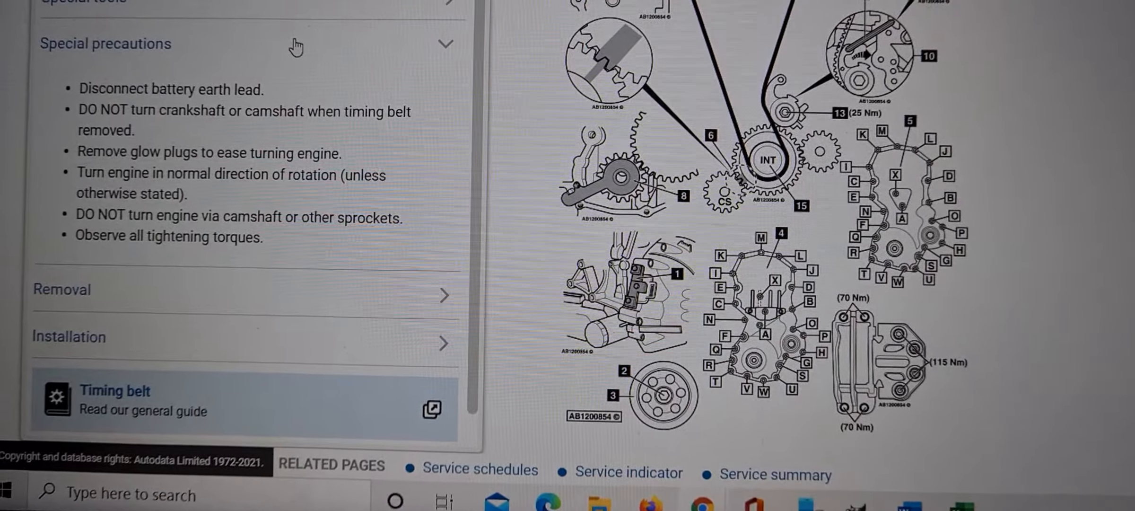
left_click(105, 44)
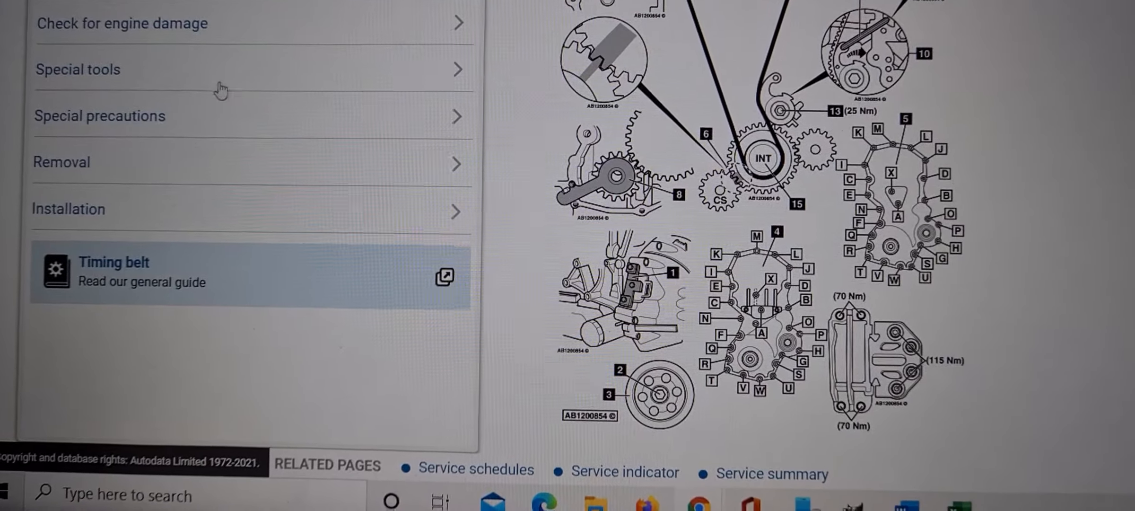
Step: Expand the Removal section and read the timing belt removal procedure down to belt and tensioner removal
left_click(61, 162)
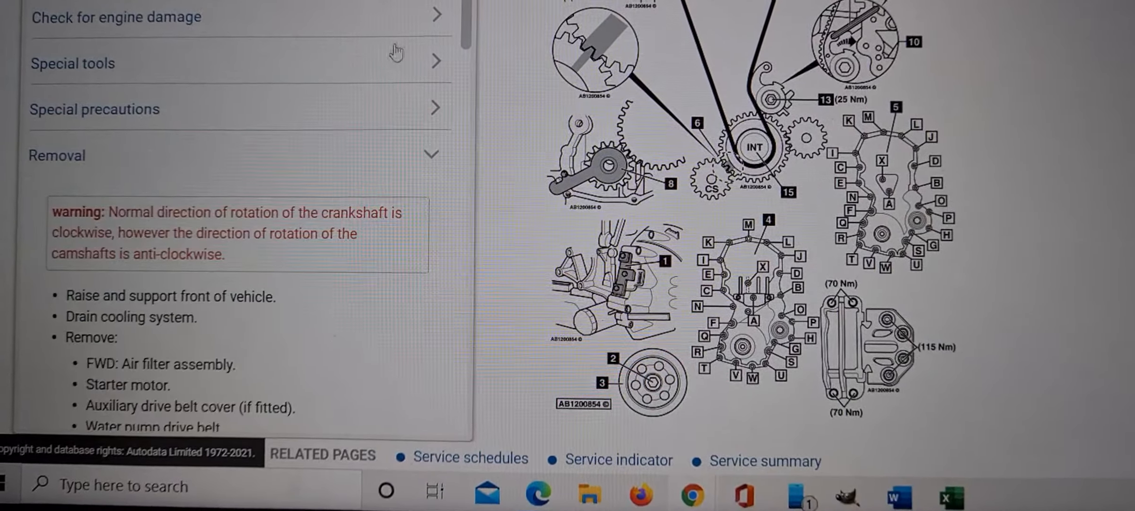
scroll("down", 3)
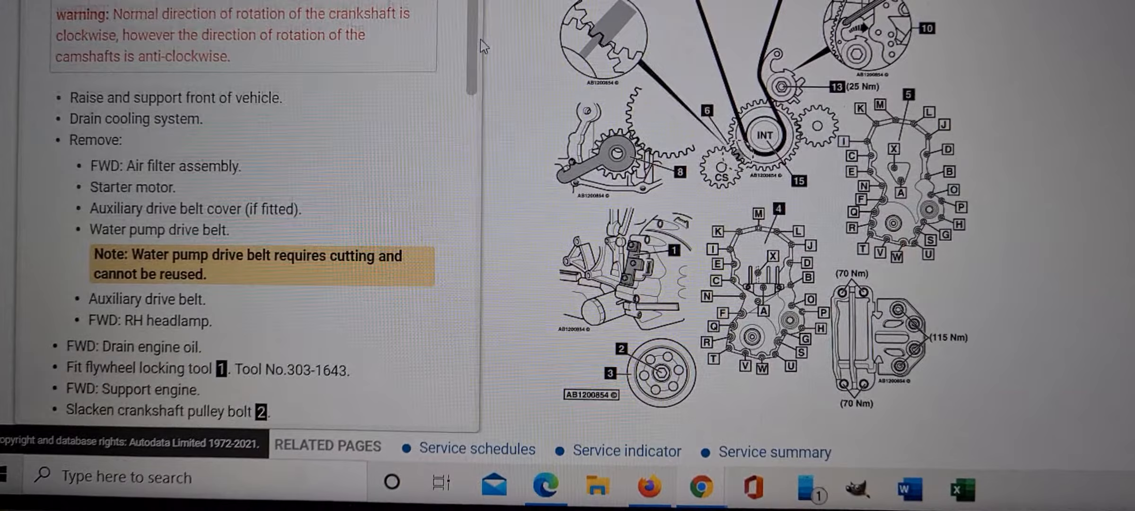
scroll("down", 3)
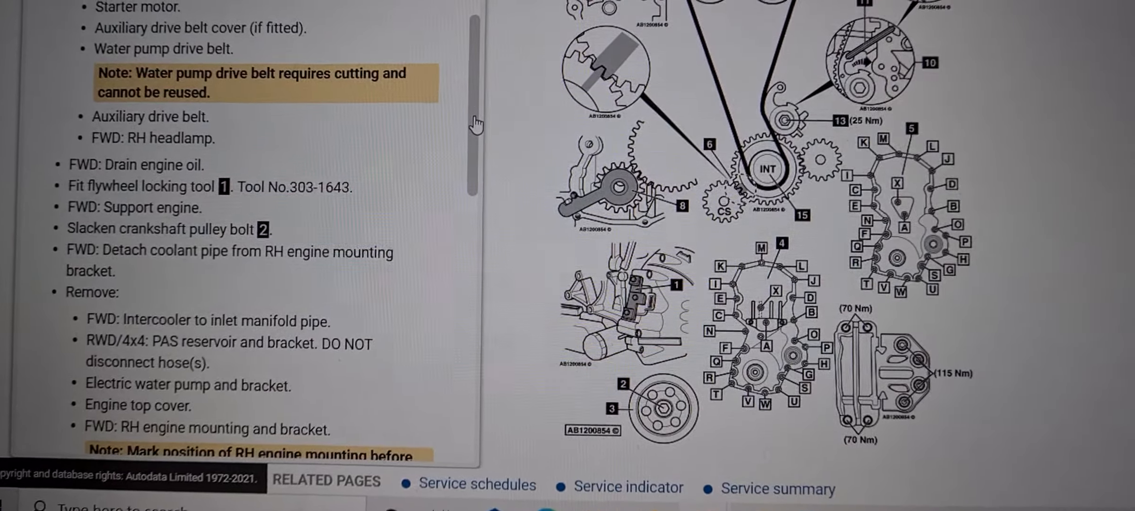
scroll("down", 3)
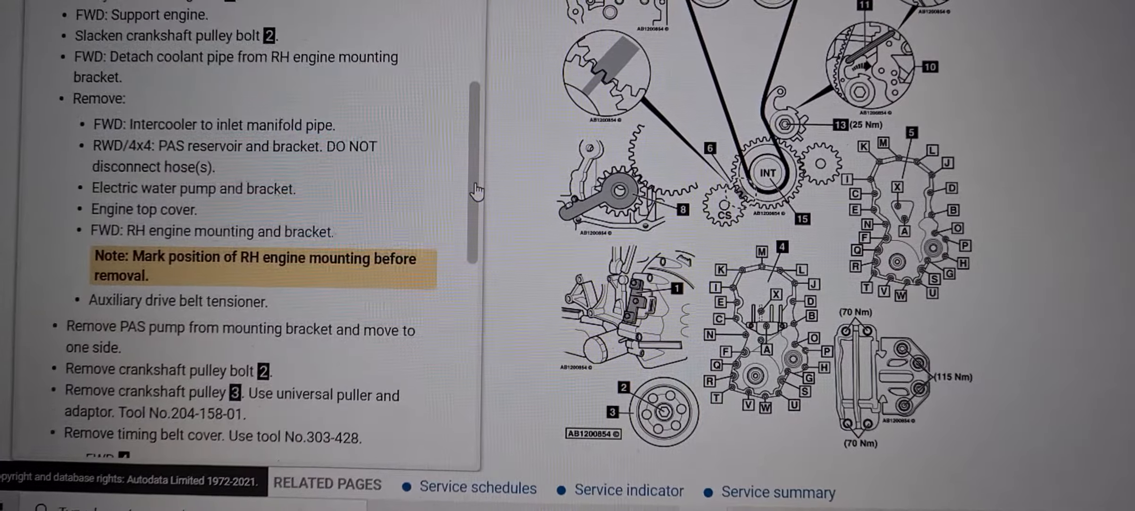
scroll("down", 3)
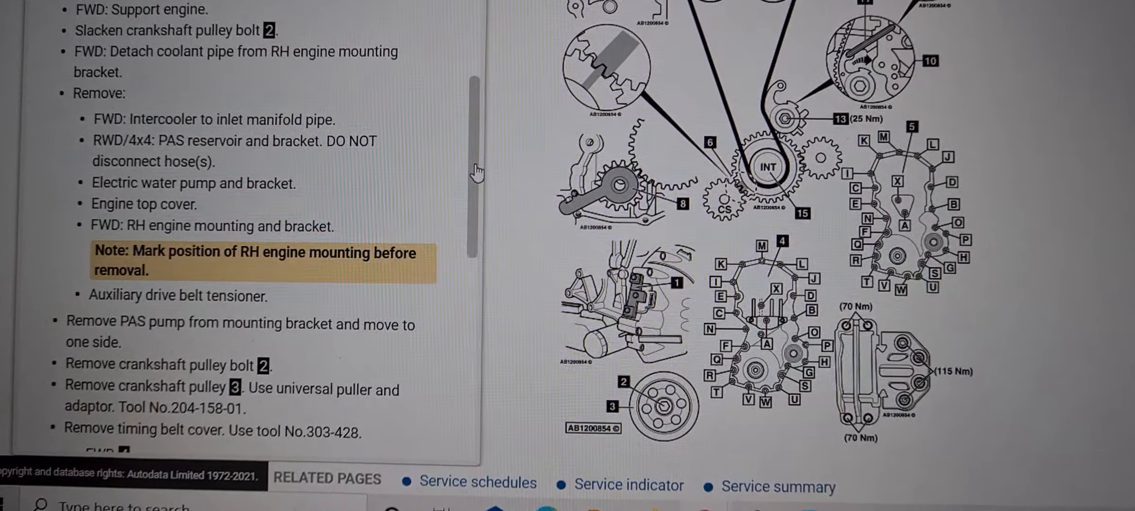
scroll("down", 3)
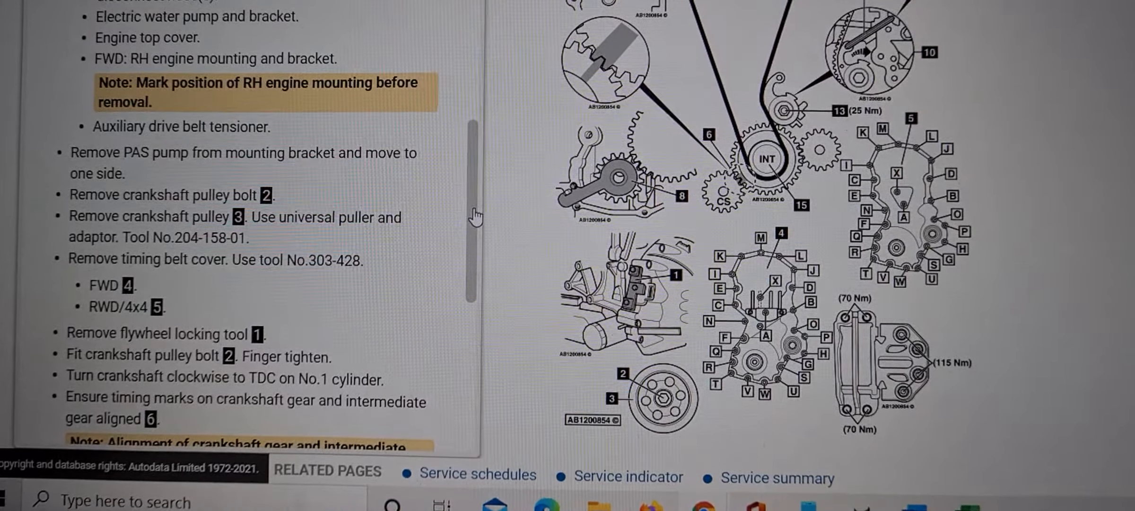
scroll("down", 3)
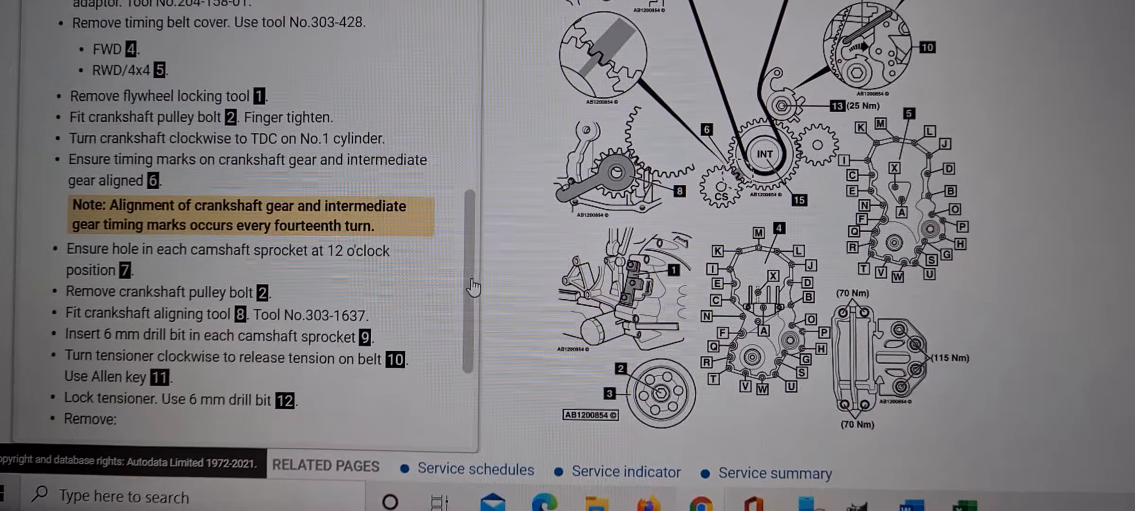
scroll("up", 3)
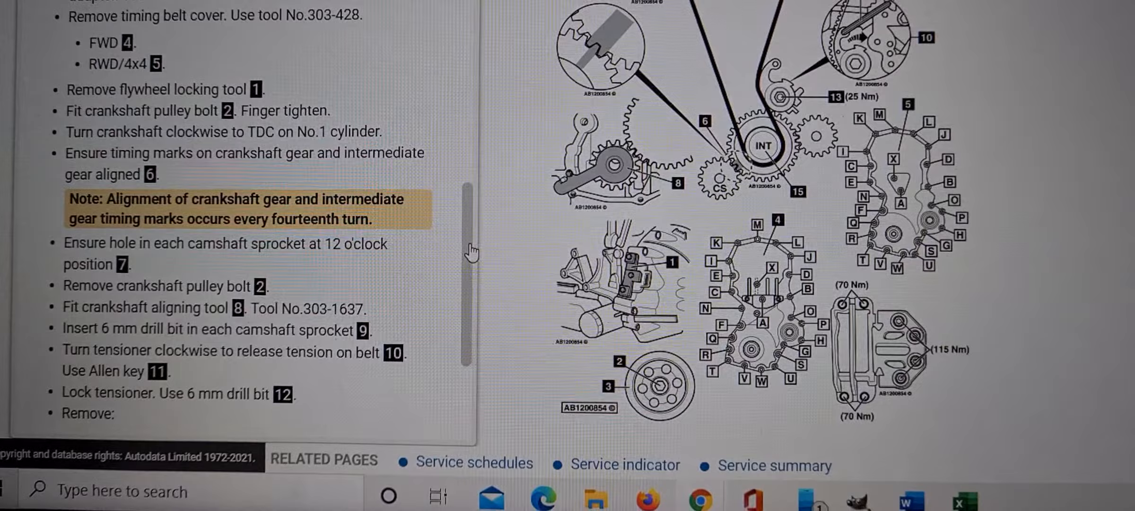
scroll("down", 3)
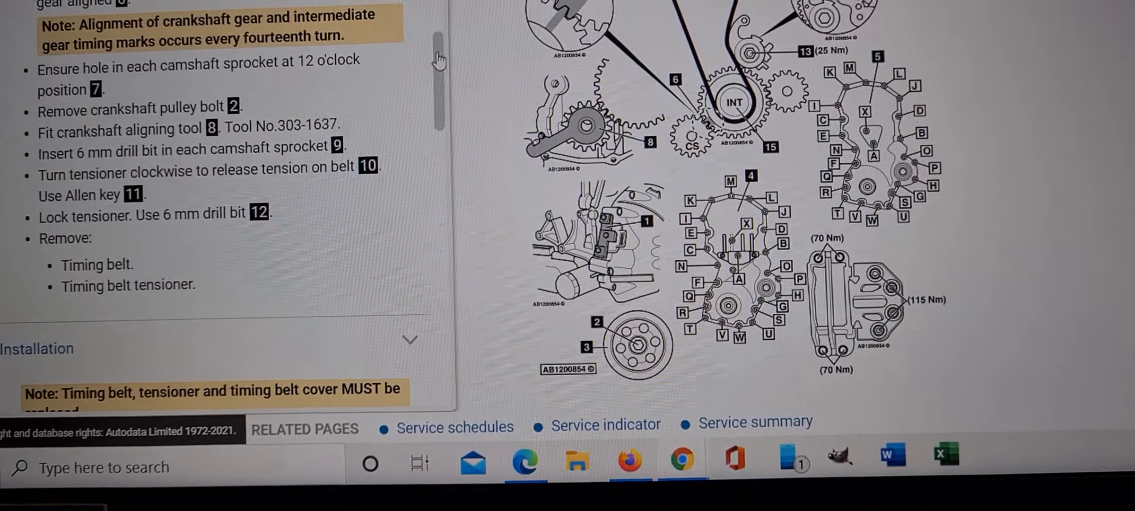
Step: Read the Installation fitting steps down to the timing belt cover bolt tightening order and torques
scroll("down", 3)
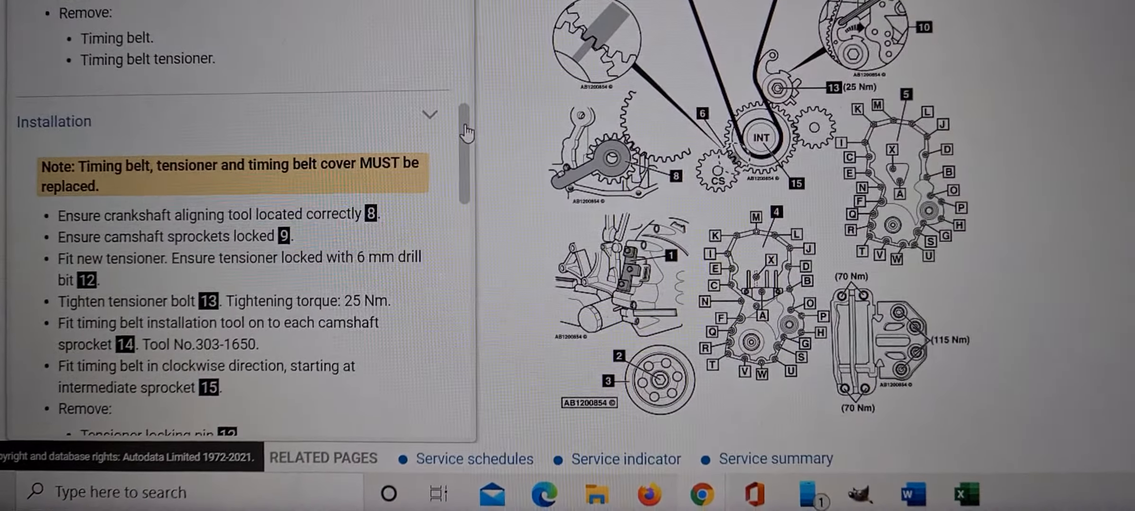
scroll("down", 3)
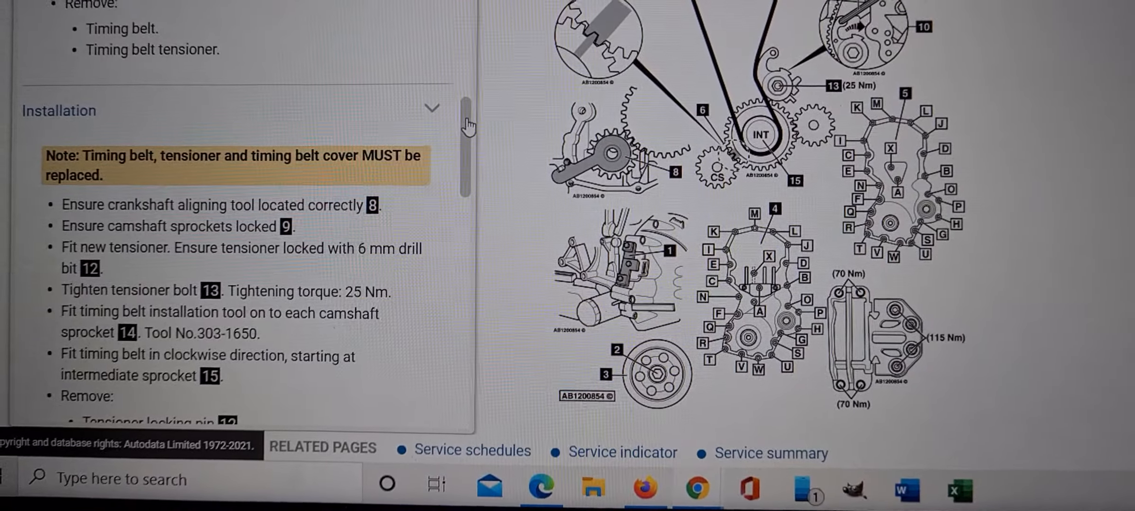
scroll("down", 3)
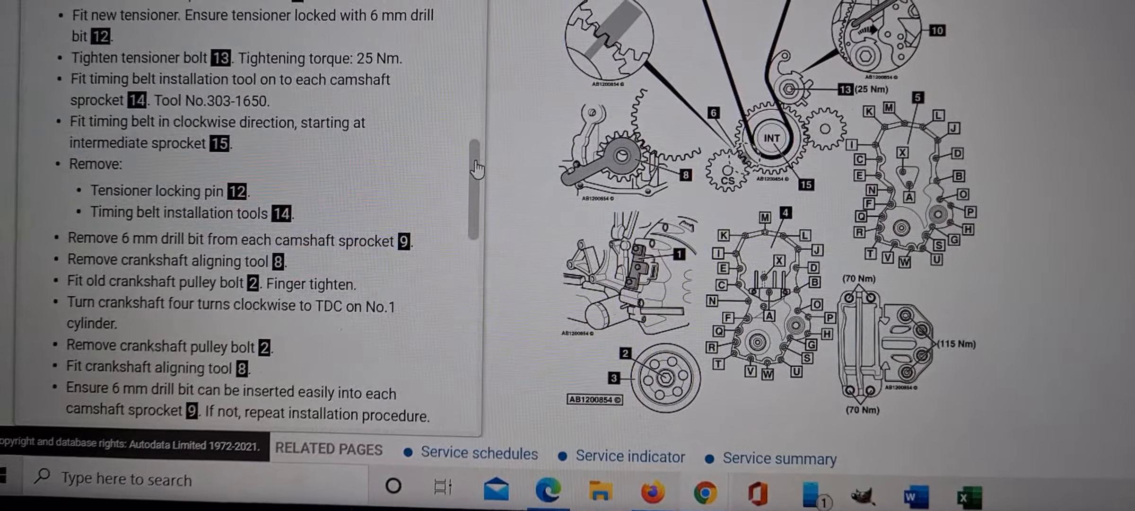
scroll("down", 3)
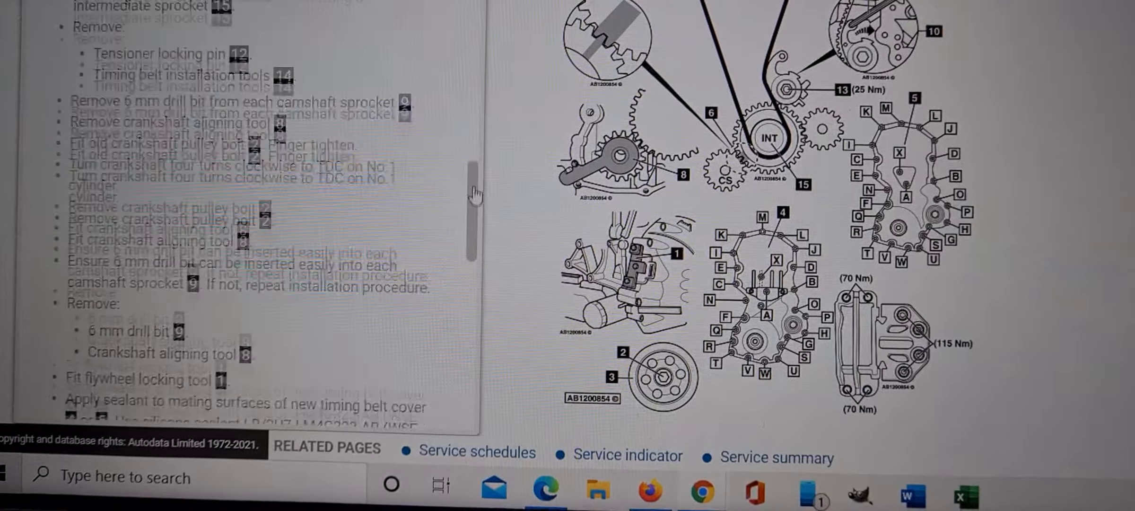
scroll("down", 3)
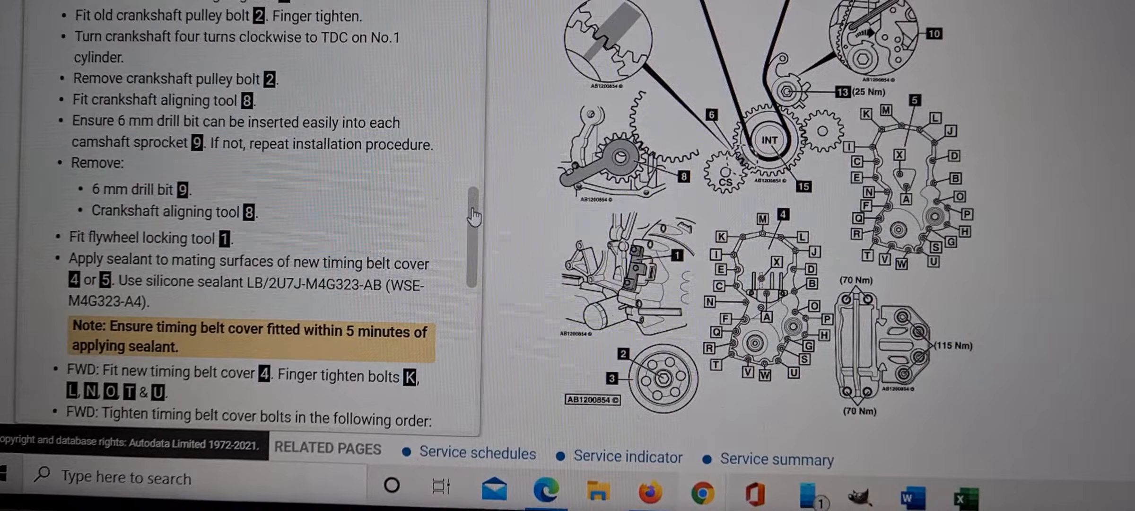
scroll("down", 3)
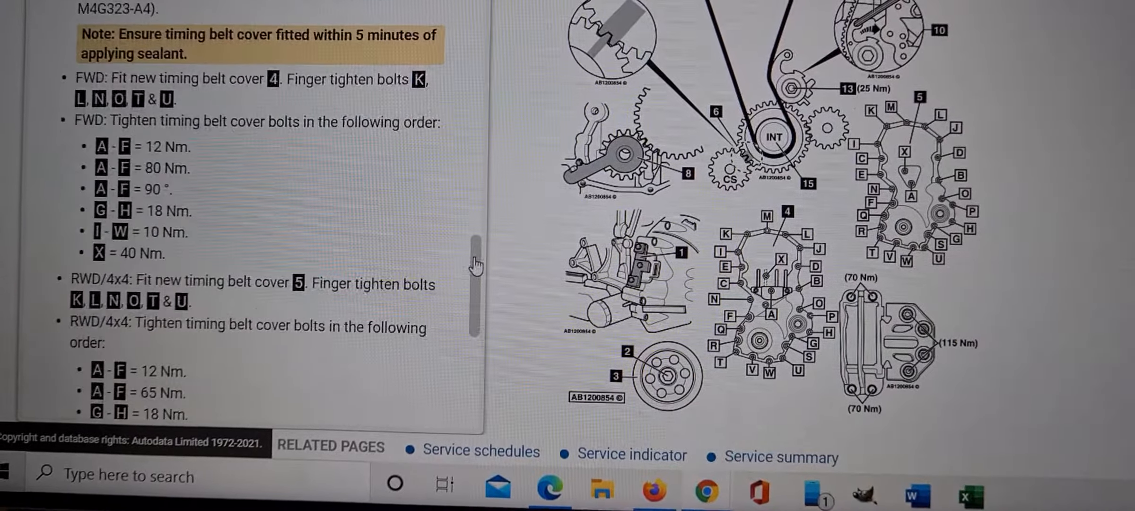
scroll("up", 3)
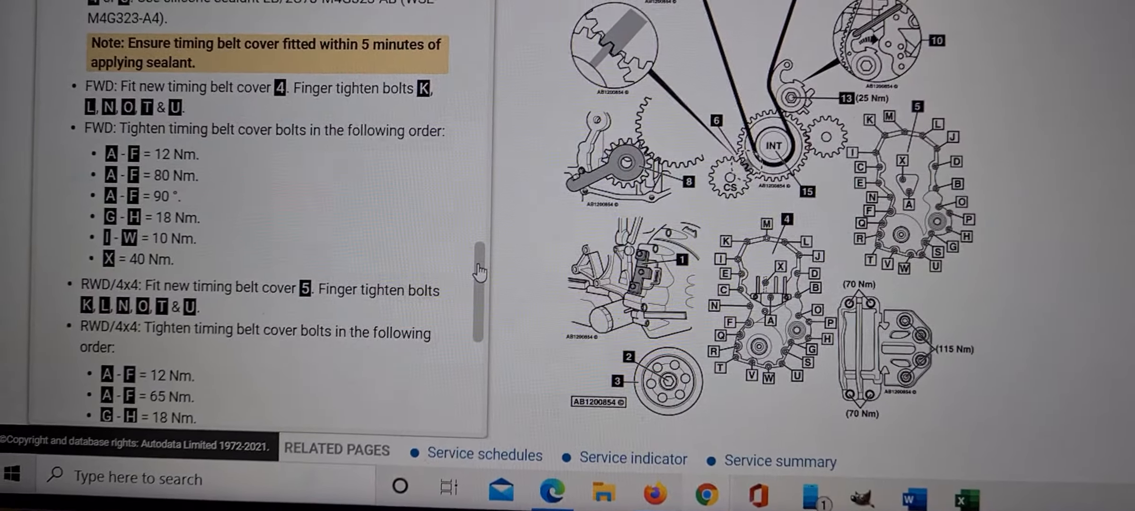
scroll("down", 3)
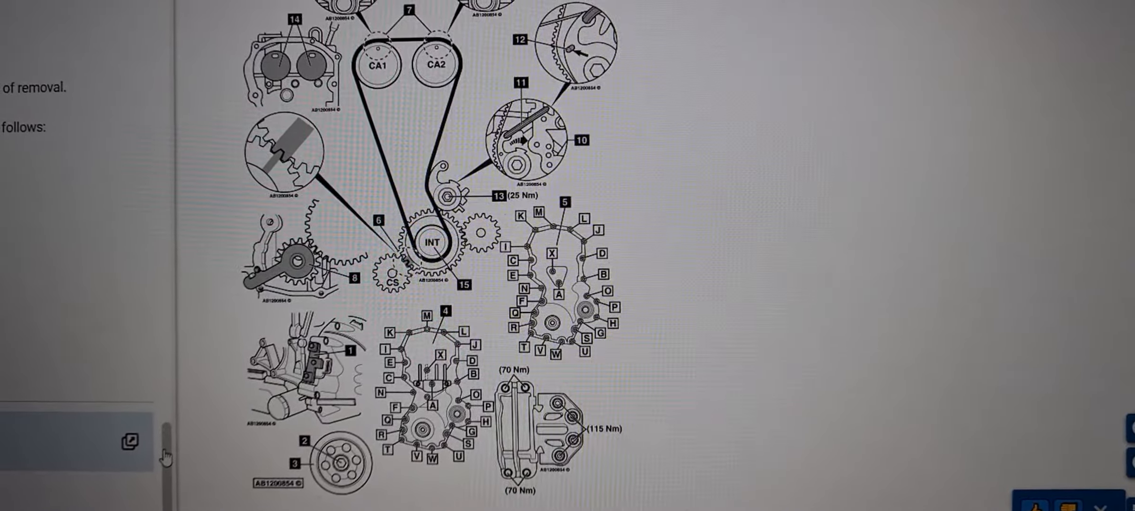
Step: Scroll up so the camshaft drive diagram with CA1 and CA2 sprockets and tensioner locking is visible
scroll("up", 3)
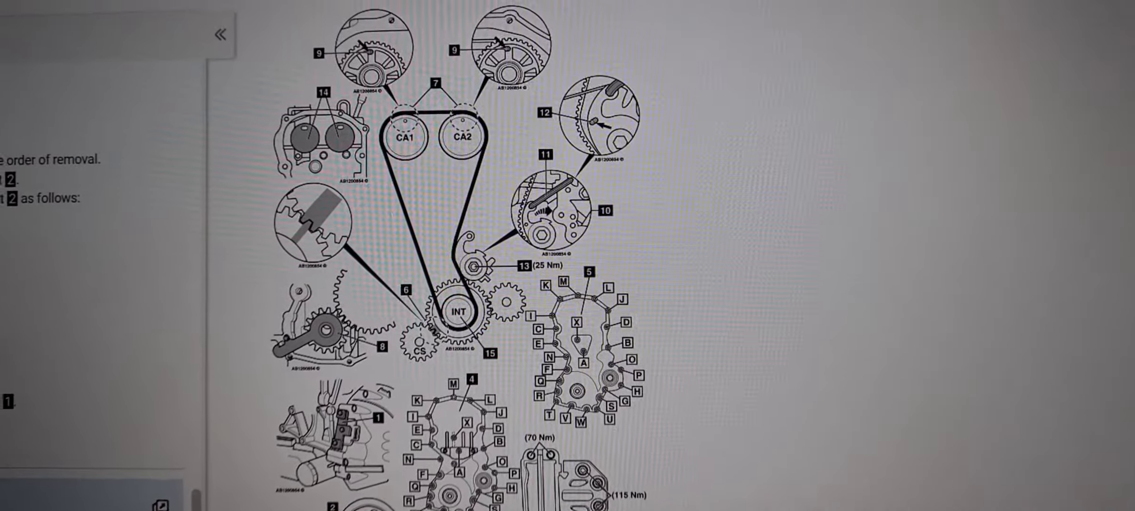